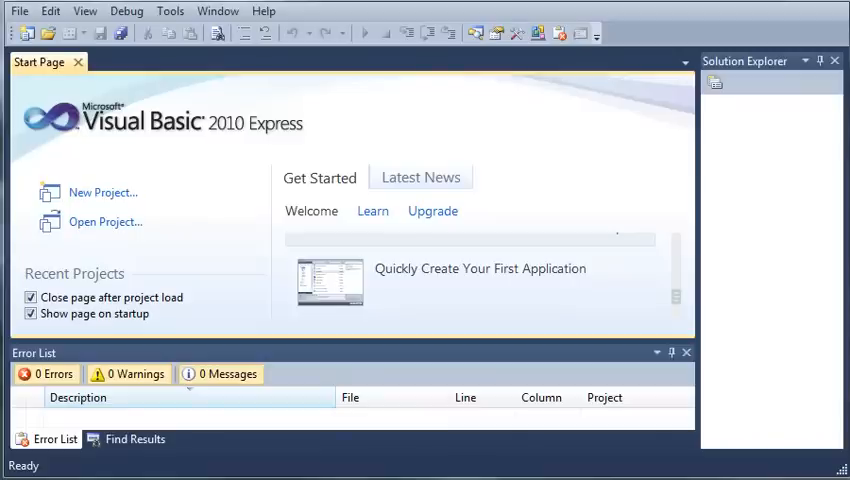
mouse_move(98, 192)
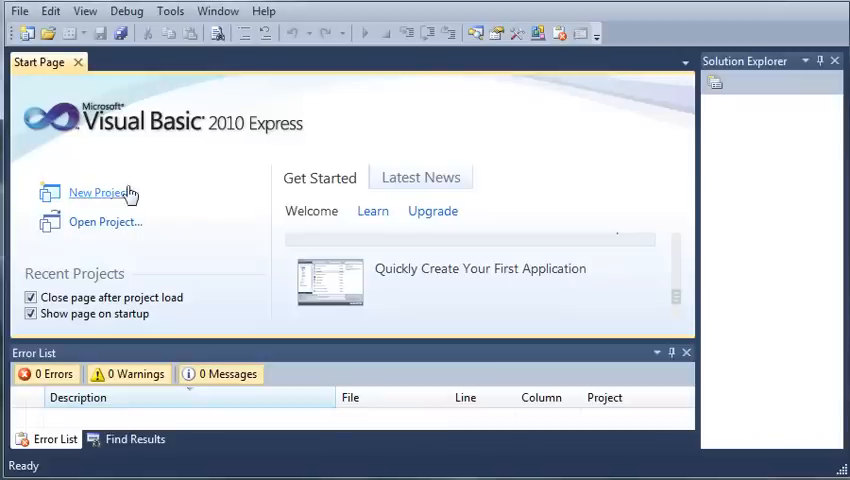
- Start a new project from the Start Page
left_click(96, 192)
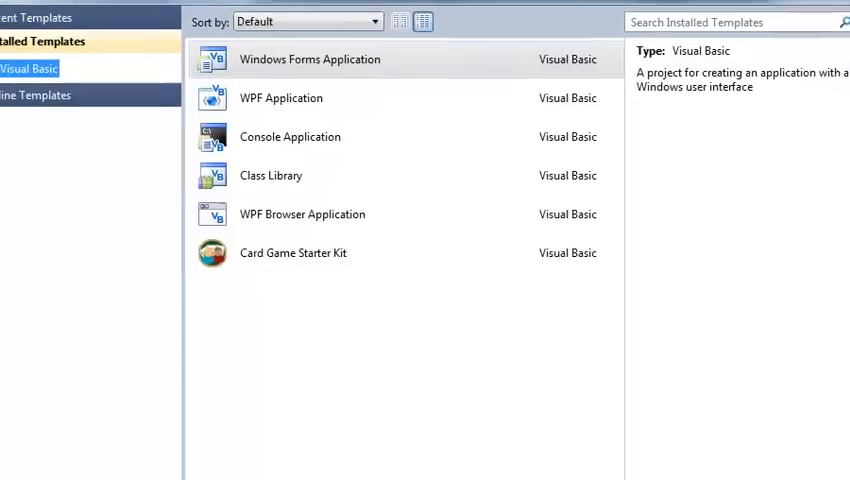
mouse_move(398, 178)
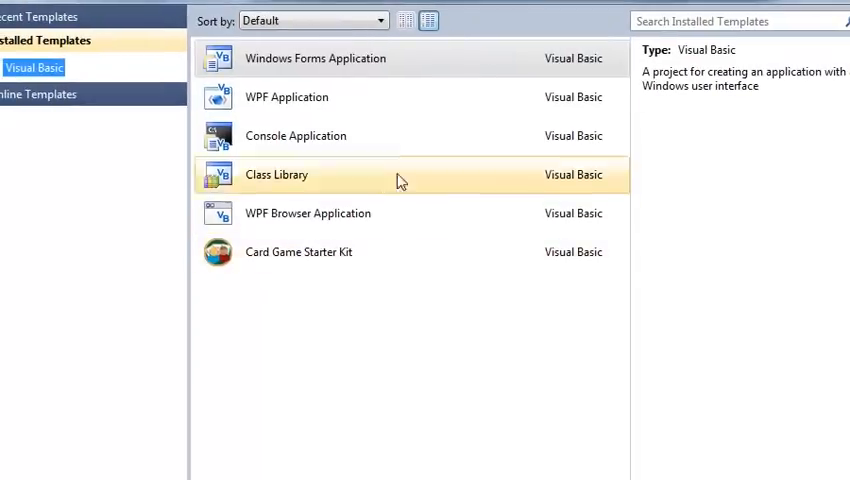
- Create a Visual Basic Console Application project named 'VB Hello World'
left_click(34, 68)
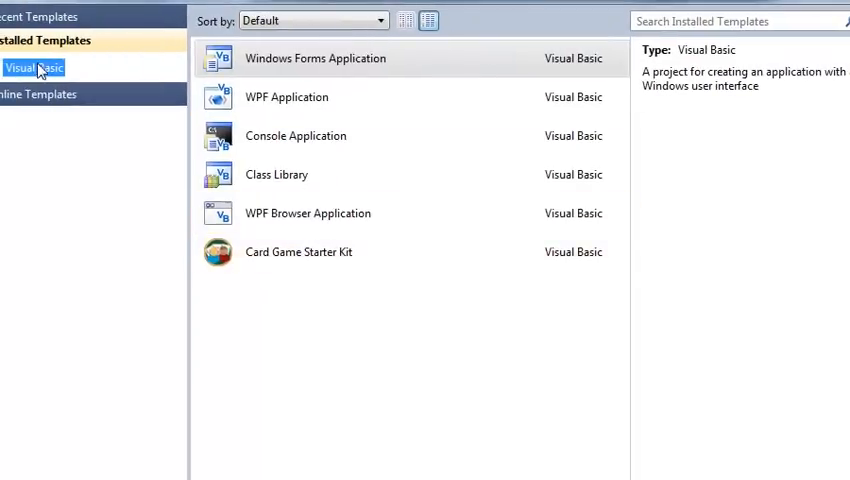
left_click(296, 136)
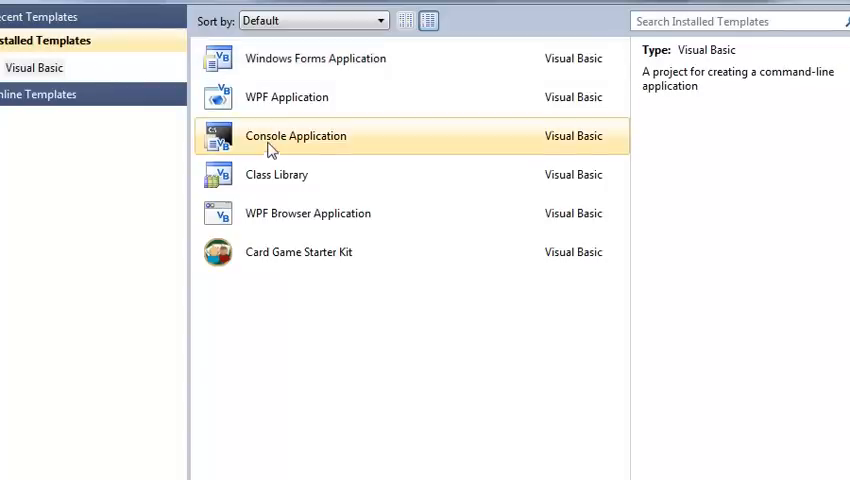
mouse_move(232, 156)
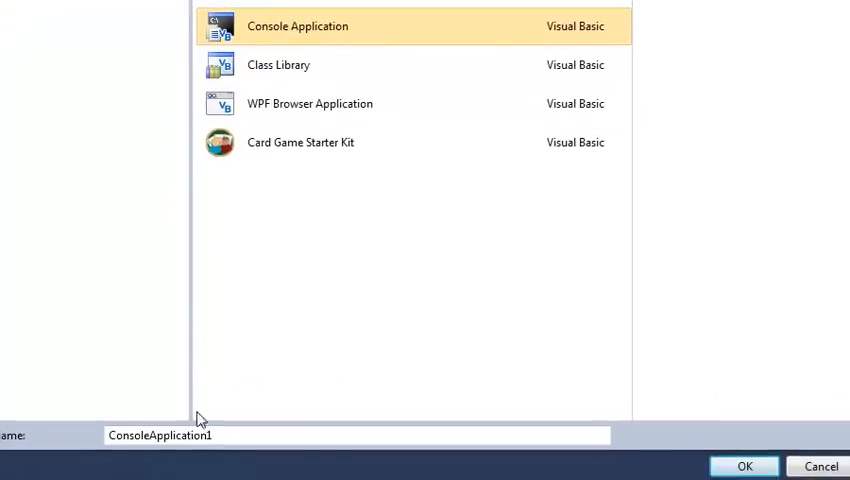
type("VB Hello World")
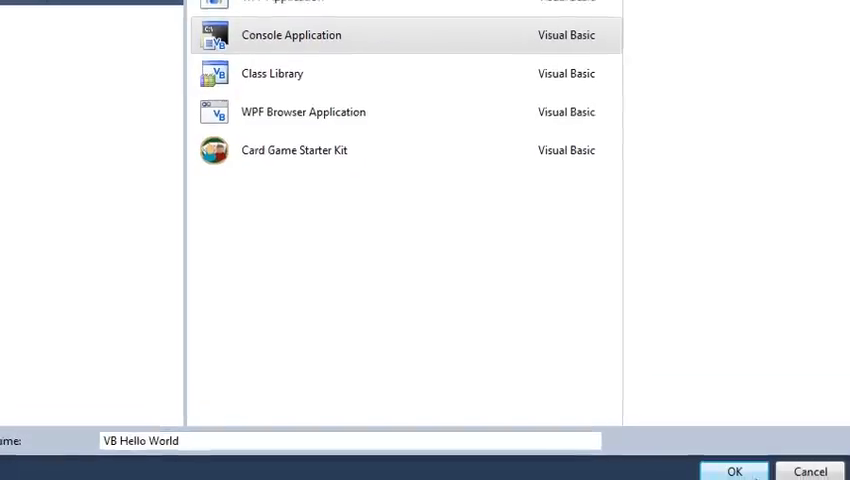
left_click(734, 472)
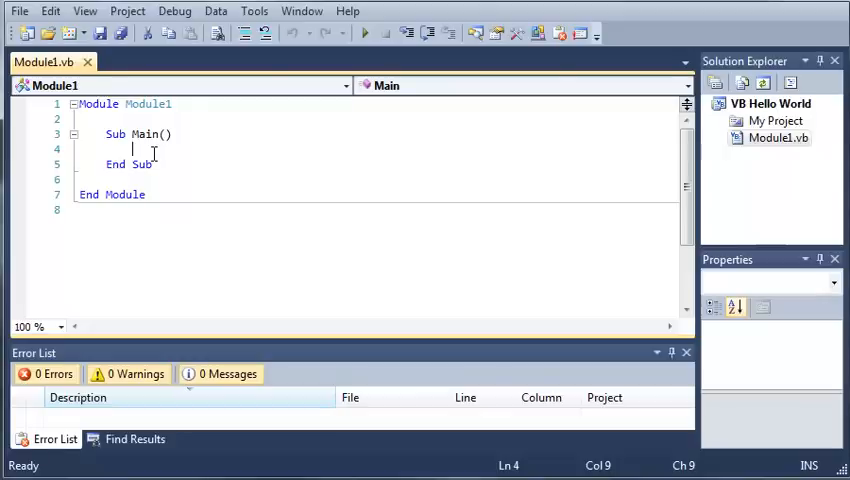
- Enter Console.WriteLine( in Main using IntelliSense, with no argument yet
type("Co")
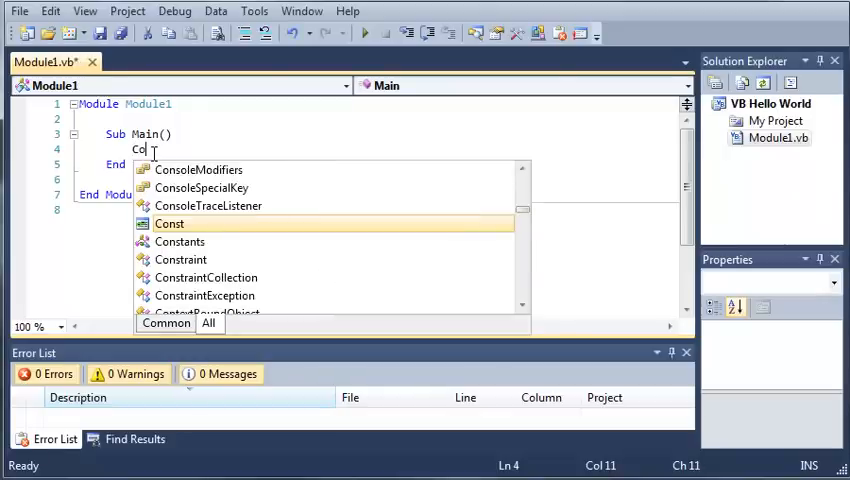
type("nsole")
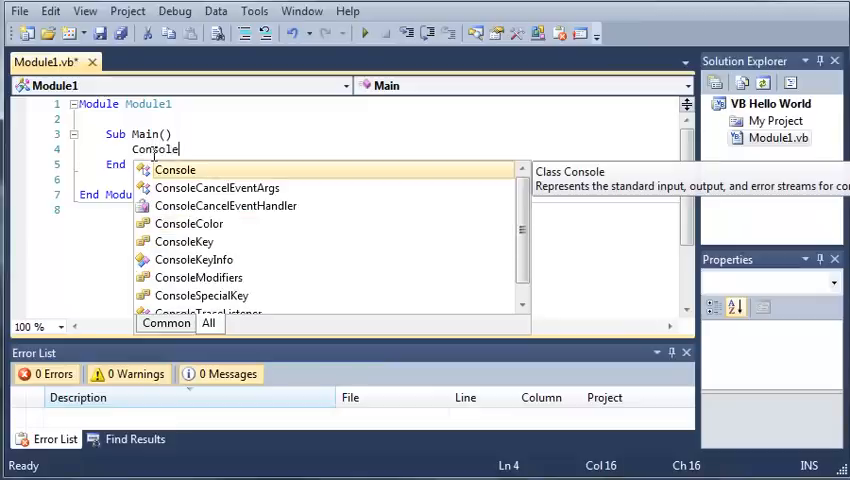
mouse_move(470, 260)
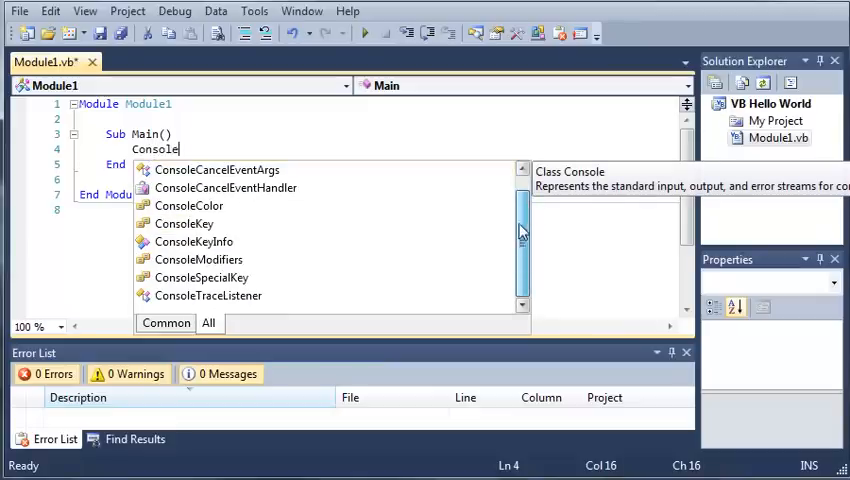
mouse_move(268, 210)
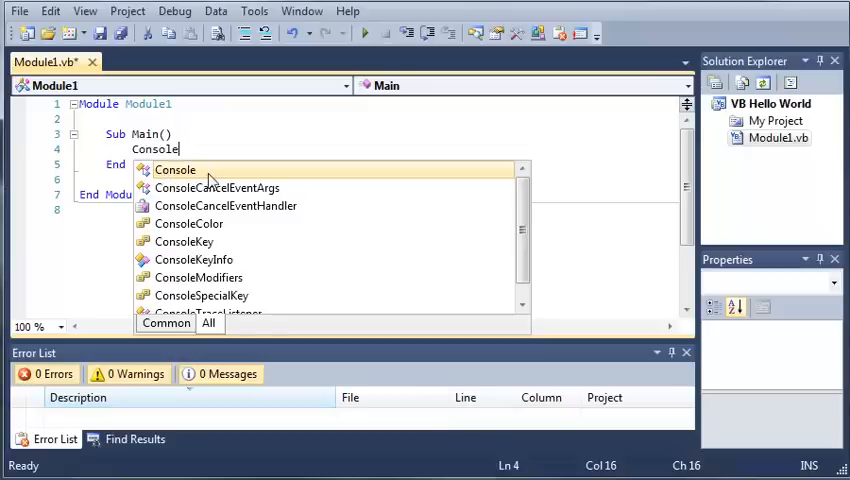
type(".")
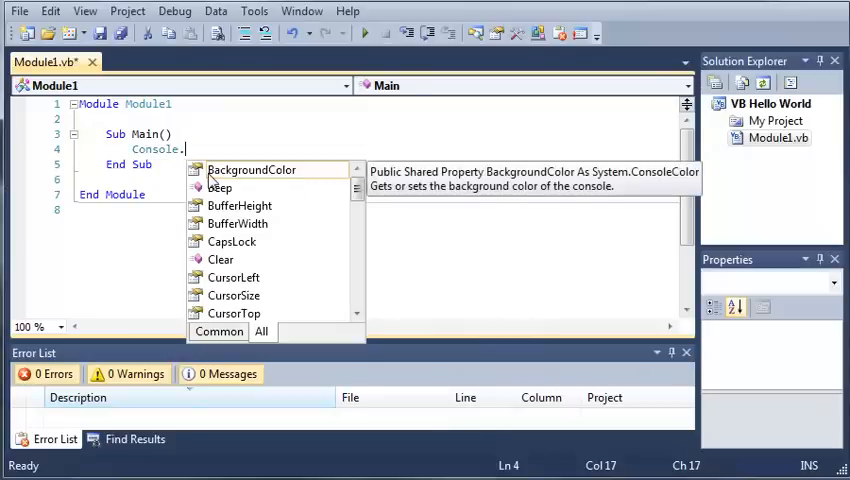
type("WriteLine")
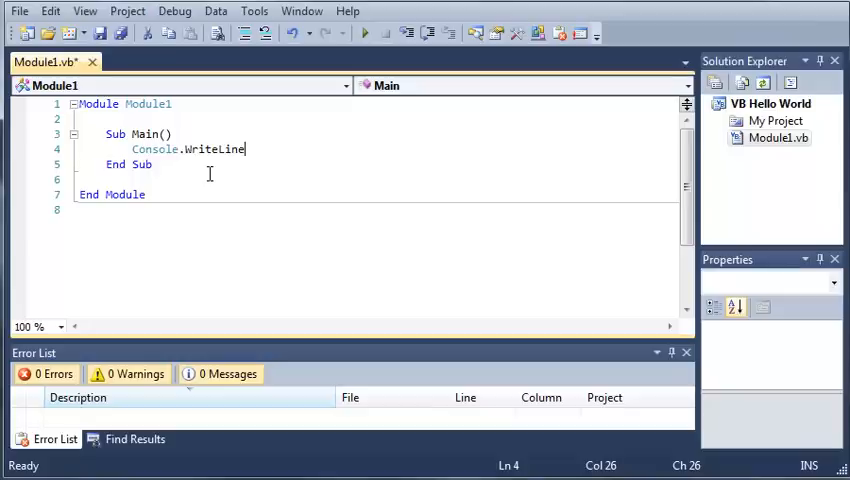
type("()")
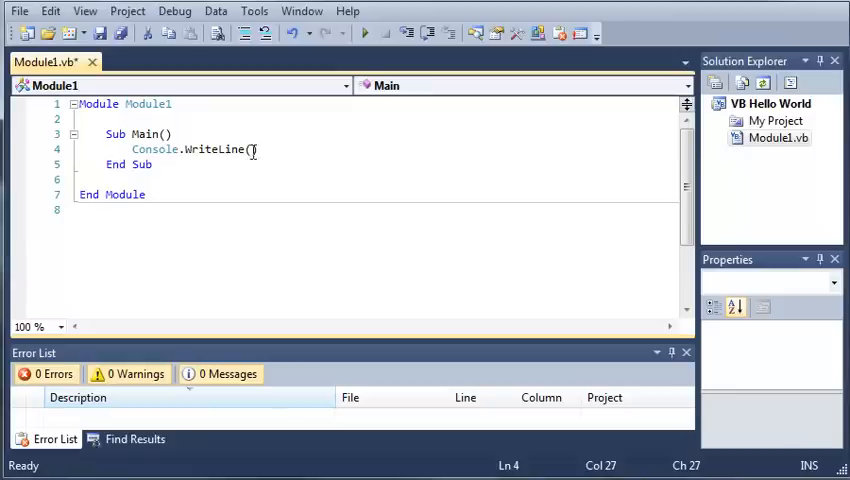
- Complete the statement as Console.WriteLine("Hello World!") and leave a blank line below
type("(")
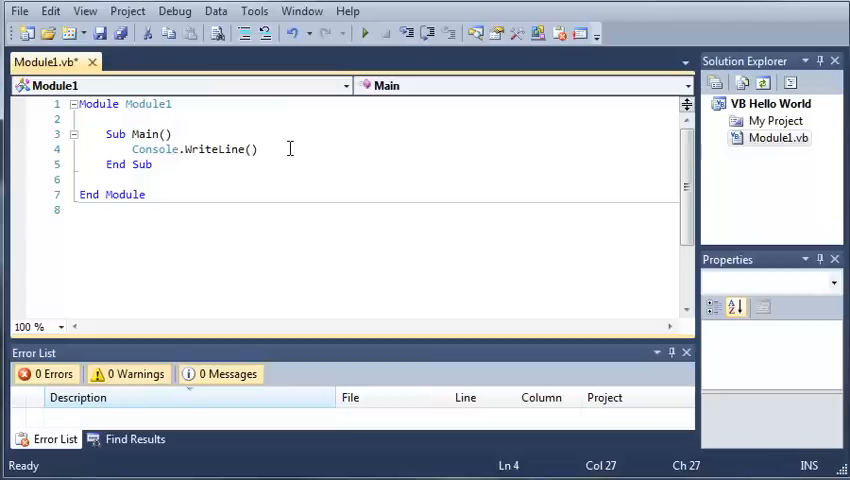
type("\"")
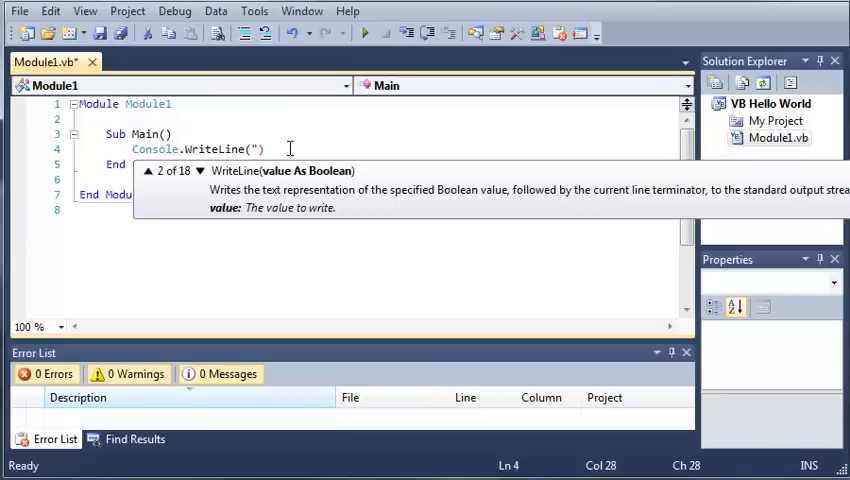
type("\"")
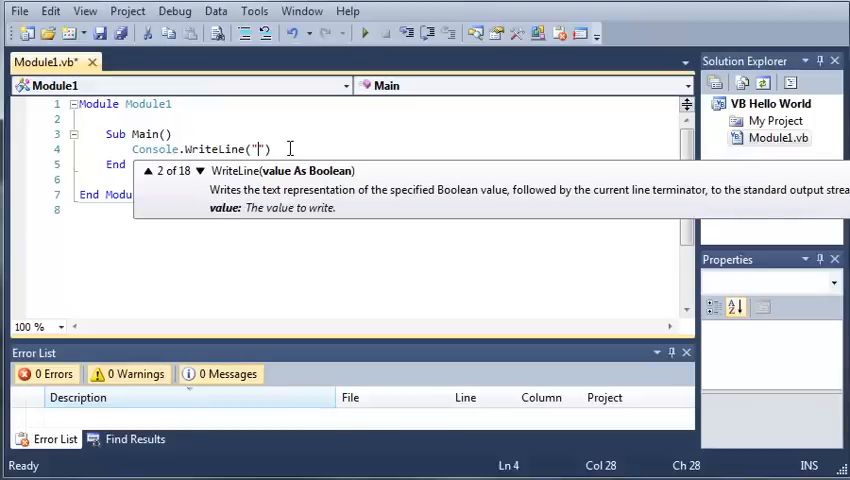
type("Hello World!")
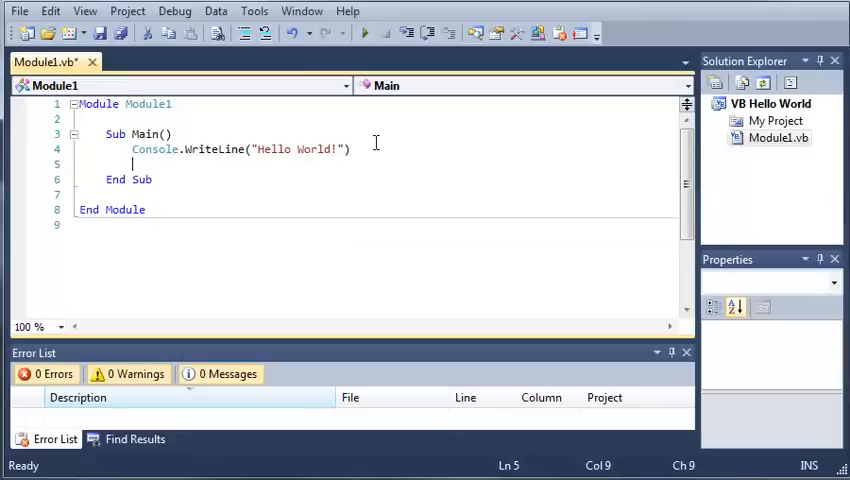
- Add Console.ReadLine() after the WriteLine call so the program waits
type("Console.ReadLine(")
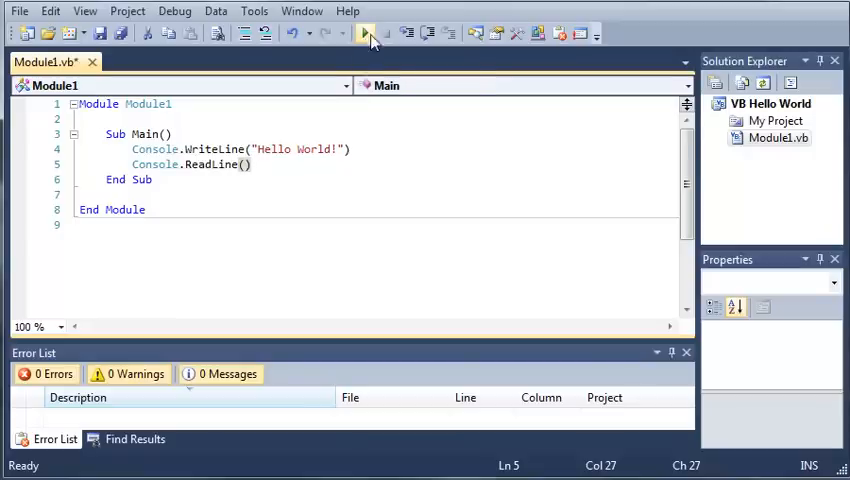
mouse_move(362, 50)
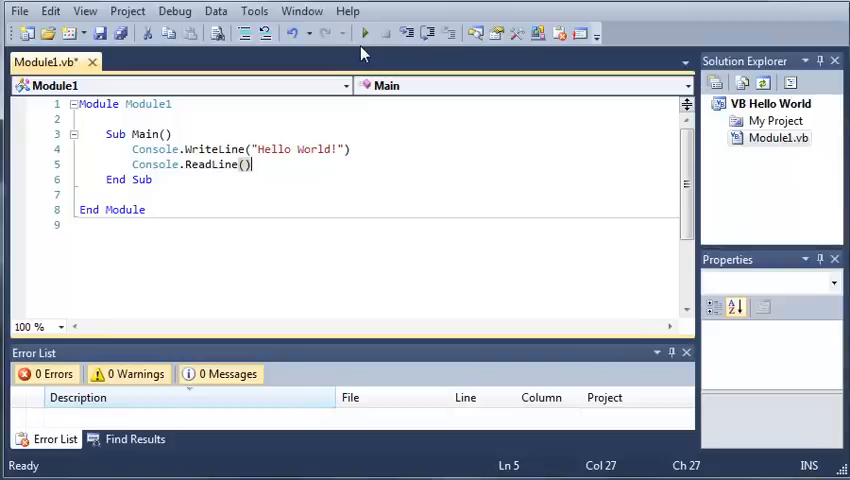
mouse_move(364, 32)
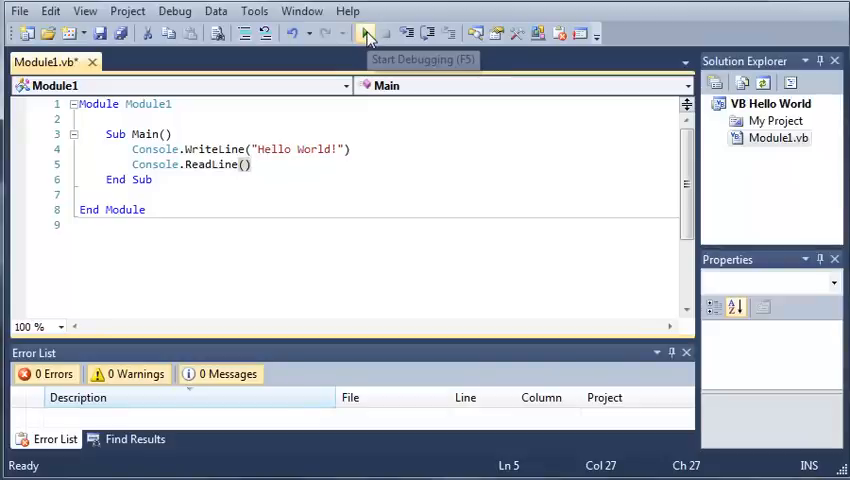
- Run the program so the console window shows Hello World!
left_click(366, 32)
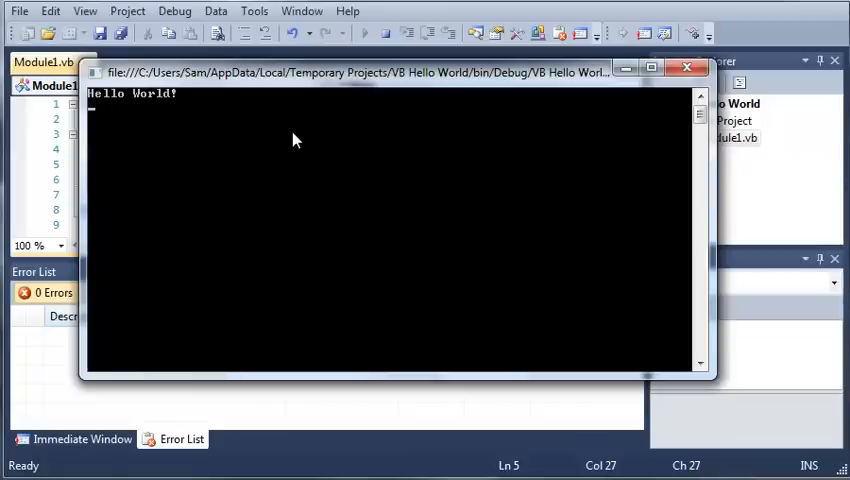
mouse_move(210, 132)
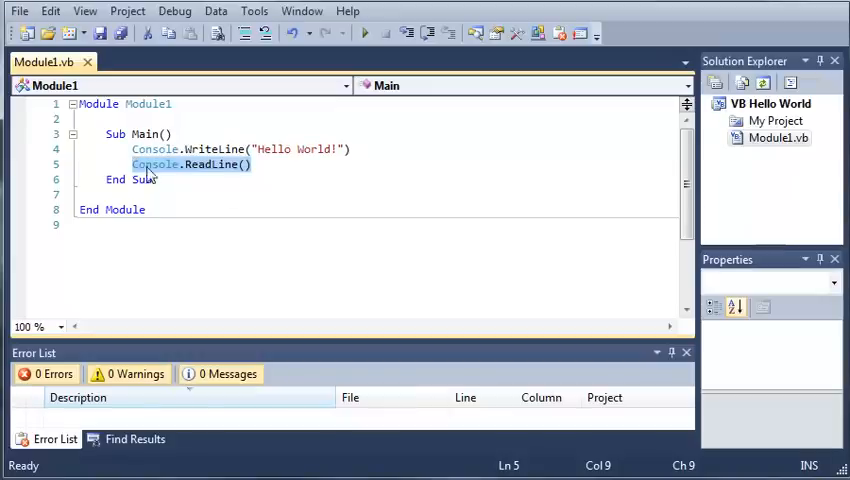
- Delete and retype Console.ReadLine(), then run the program again
key("Delete")
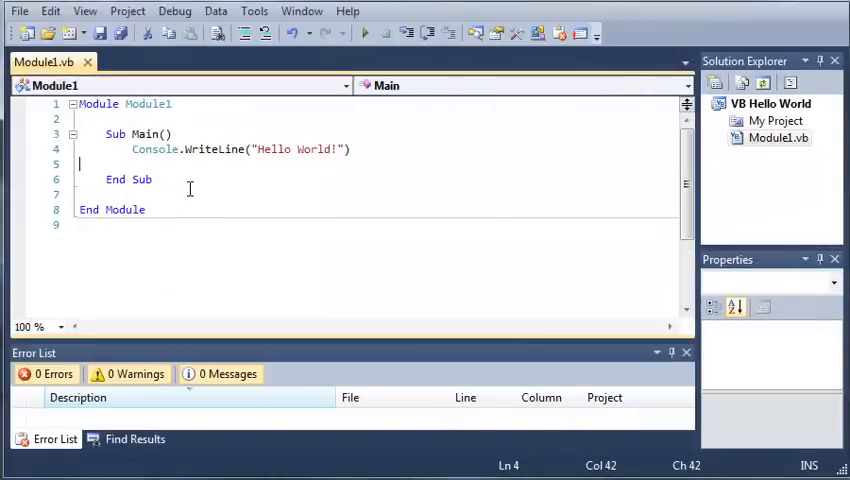
type("c")
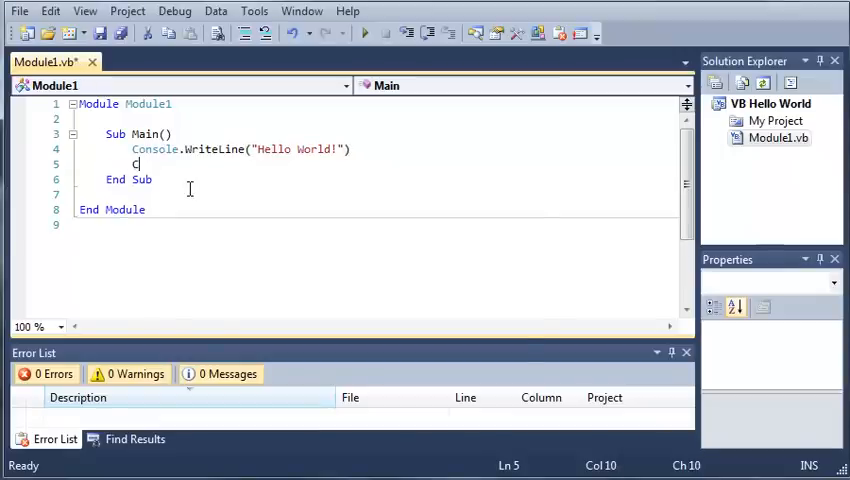
type("onso")
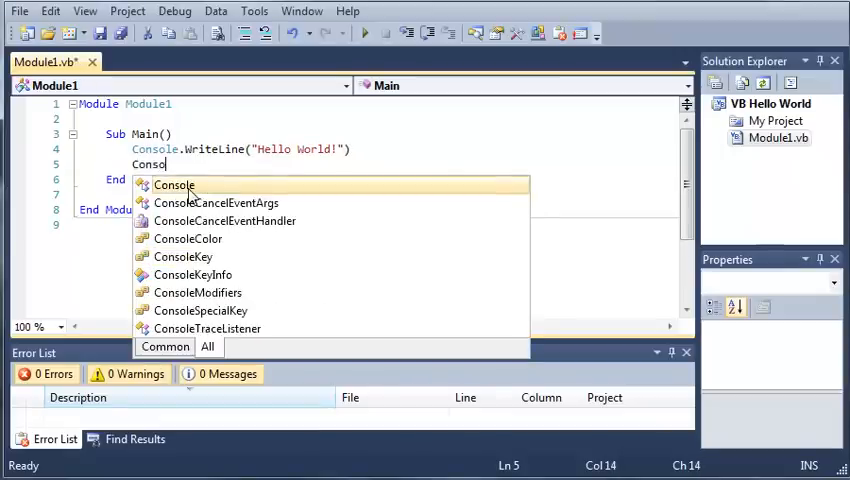
type(".ReadLine(")
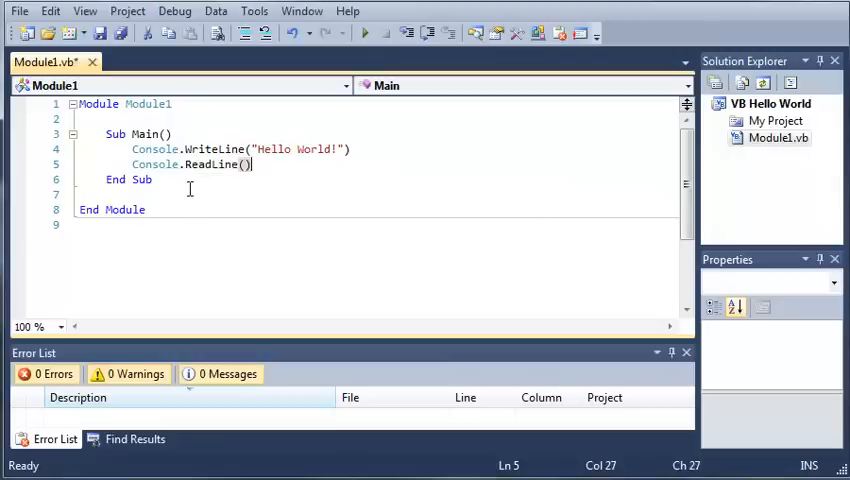
left_click(364, 32)
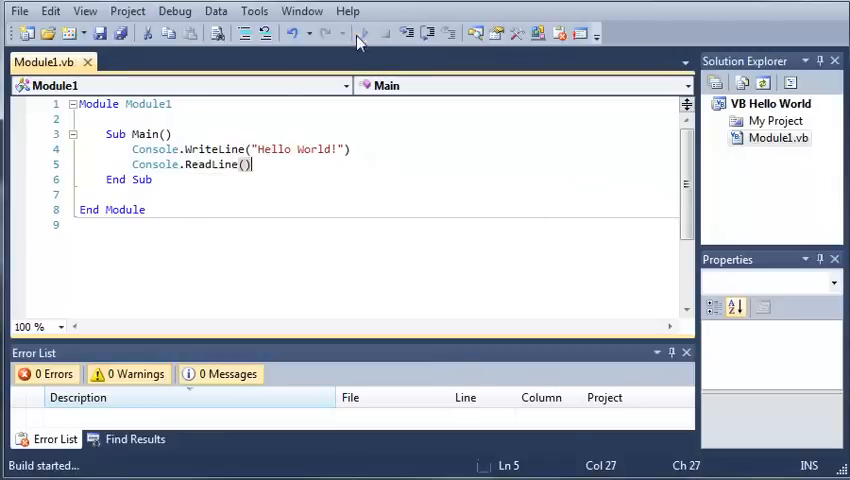